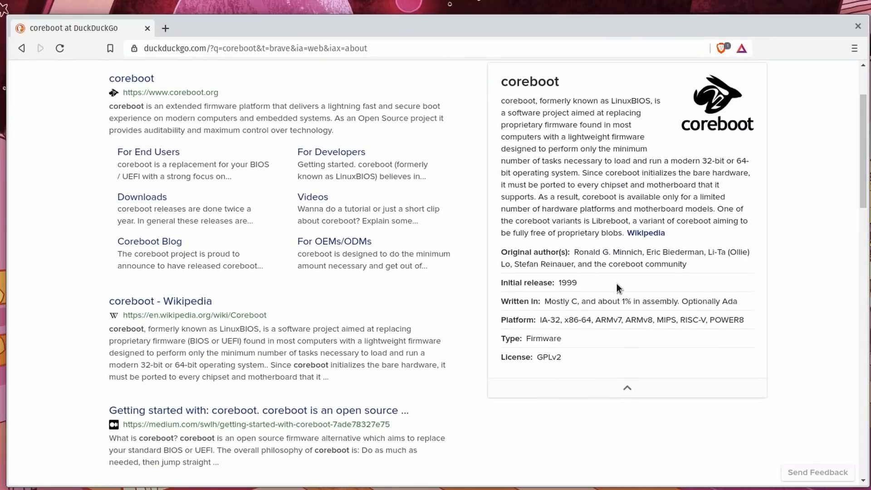
pyautogui.click(646, 232)
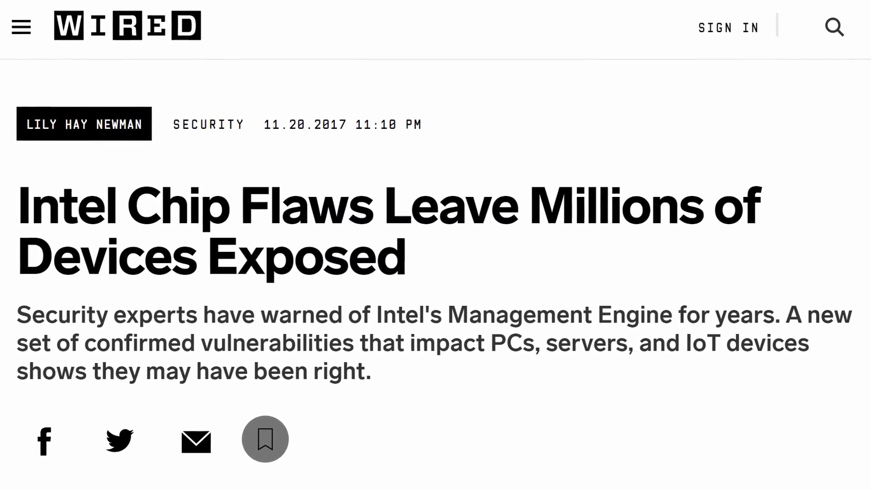
pyautogui.scroll(3)
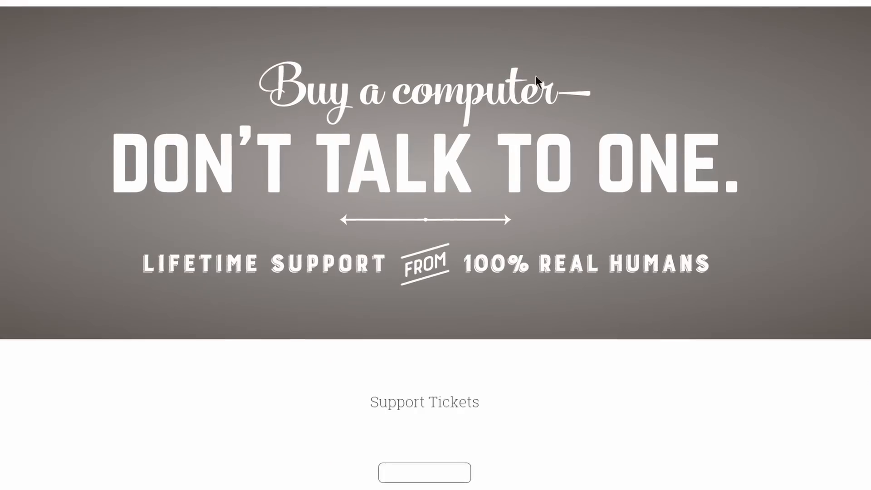
pyautogui.scroll(-3)
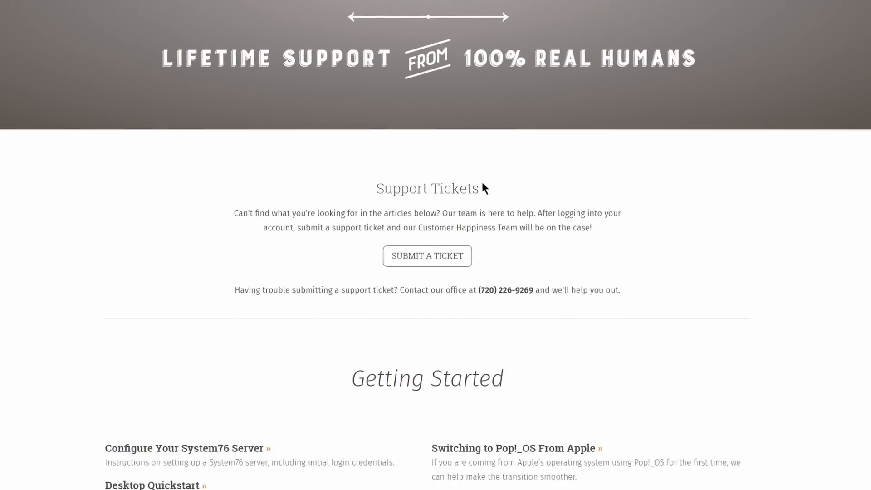